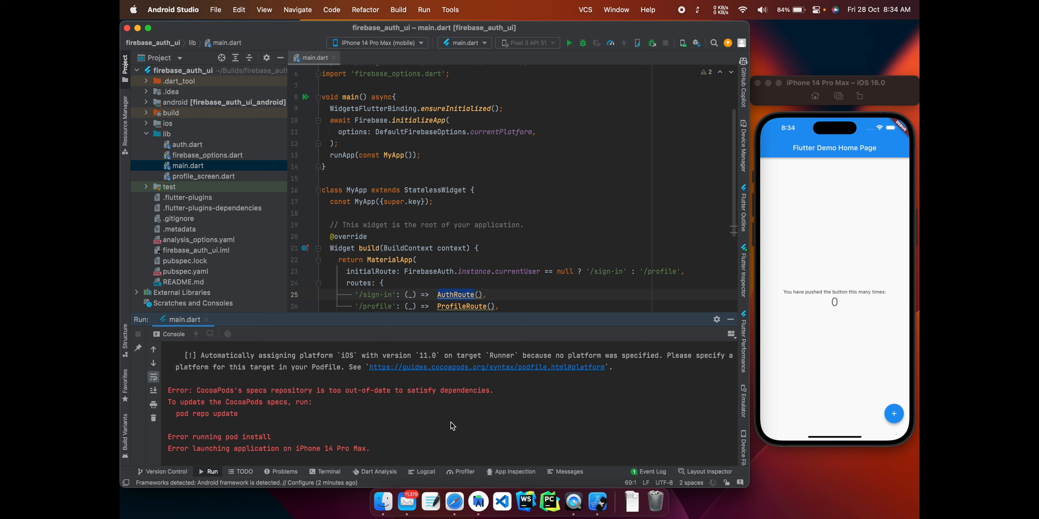
pyautogui.moveTo(196, 401)
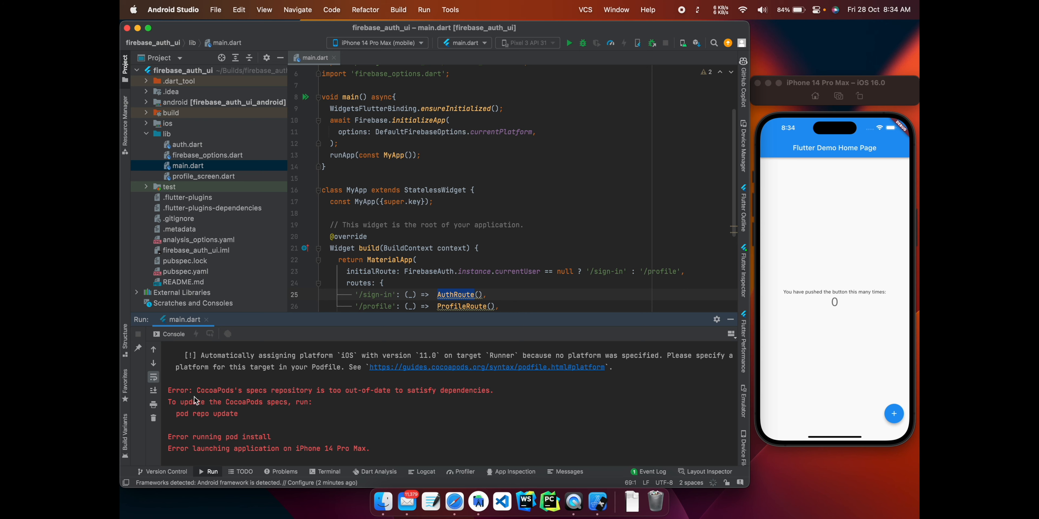
# Run 'pod repo update' in a new terminal session to refresh the CocoaPods specs repo
pyautogui.moveTo(169, 390); pyautogui.dragTo(312, 402)
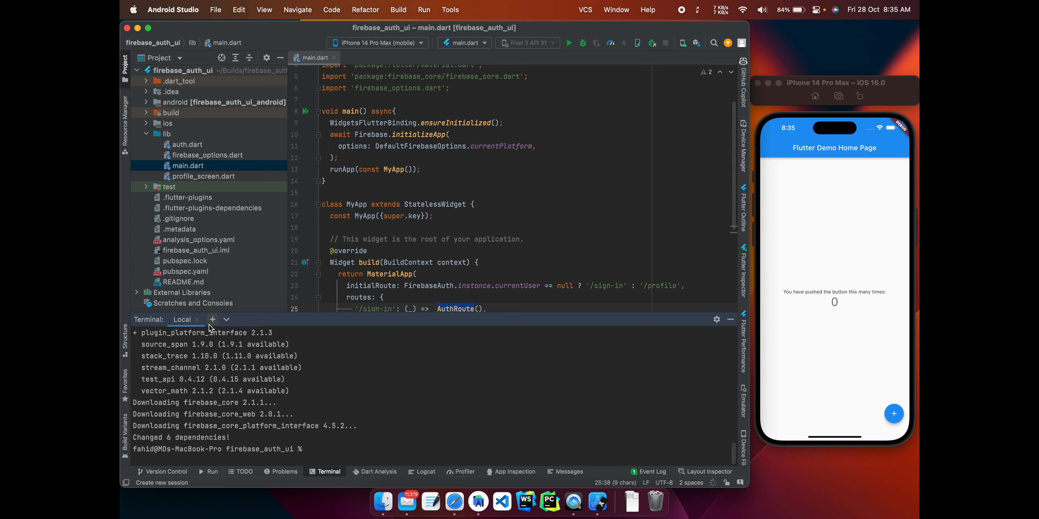
pyautogui.click(212, 319)
pyautogui.write('pod repo update')
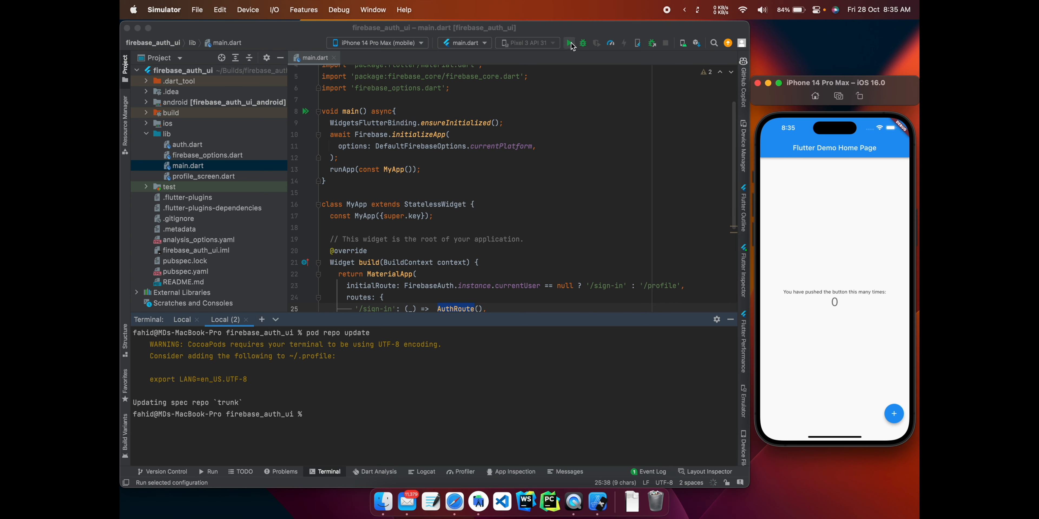
# Launch main.dart on the iPhone 14 Pro Max simulator again so the Xcode build completes
pyautogui.click(569, 43)
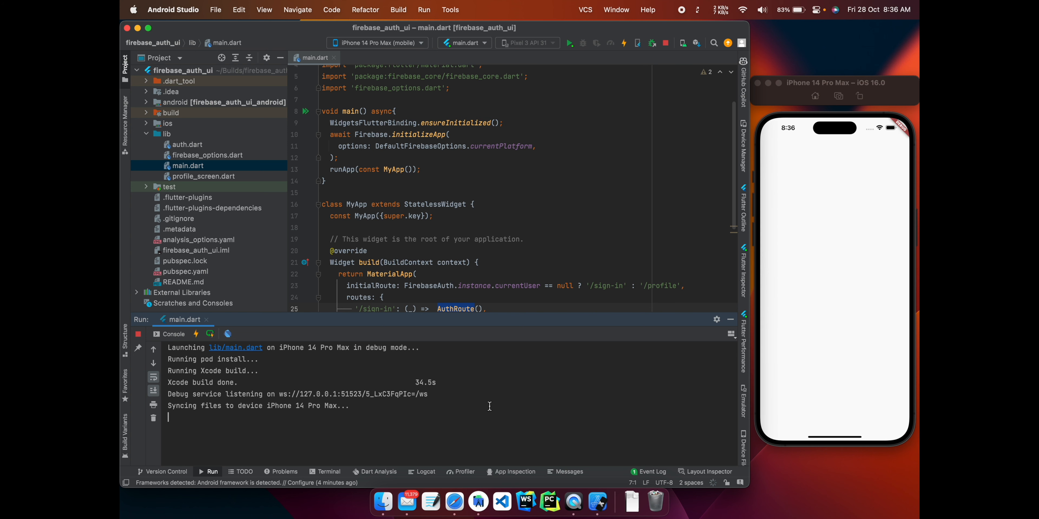
pyautogui.moveTo(368, 446)
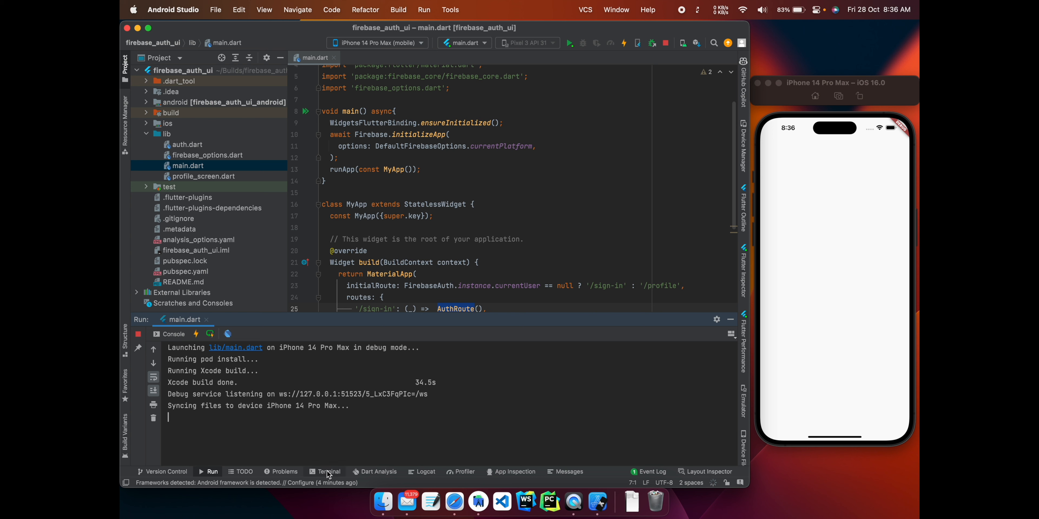
# Show the terminal session with the completed CocoaPods trunk update instead of the run log
pyautogui.click(328, 472)
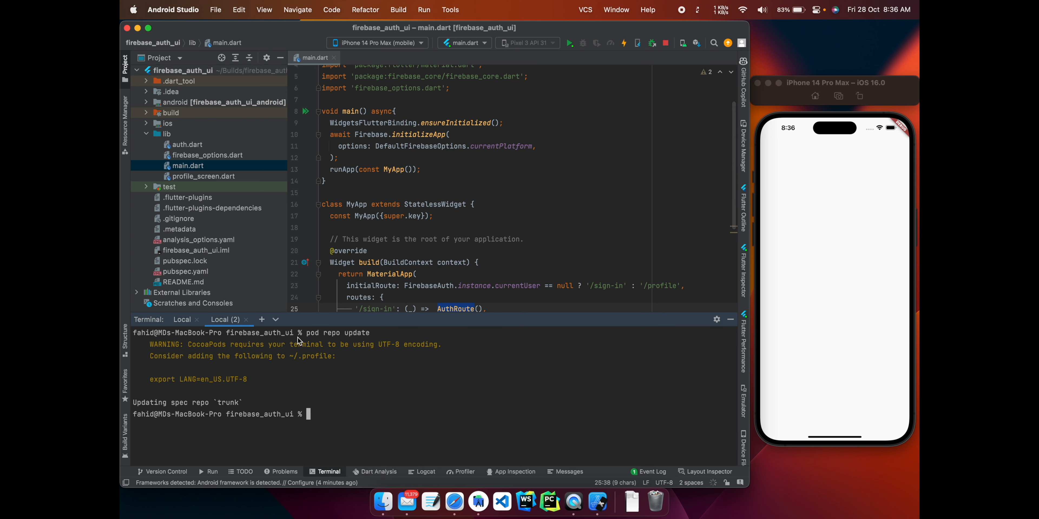
pyautogui.moveTo(334, 346)
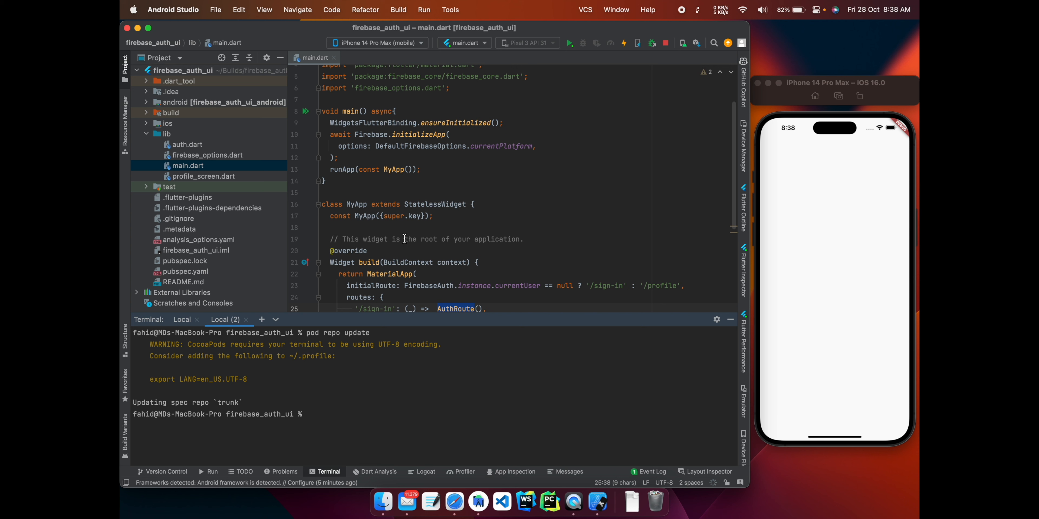
pyautogui.moveTo(798, 179)
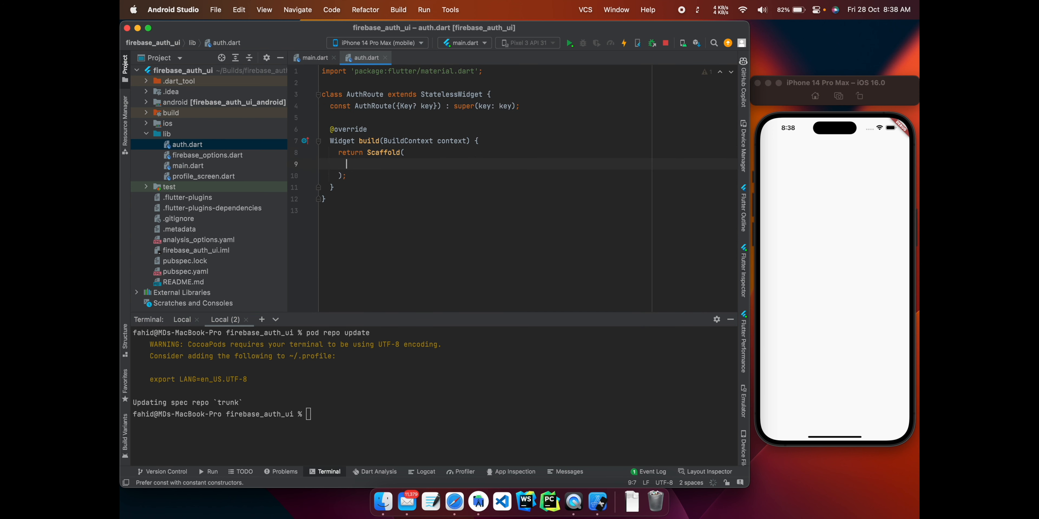
# Set AuthRoute's Scaffold body to Center(child: Text("Test")) in auth.dart and hot reload
pyautogui.write('body: Center(')
pyautogui.write('child: Text(),')
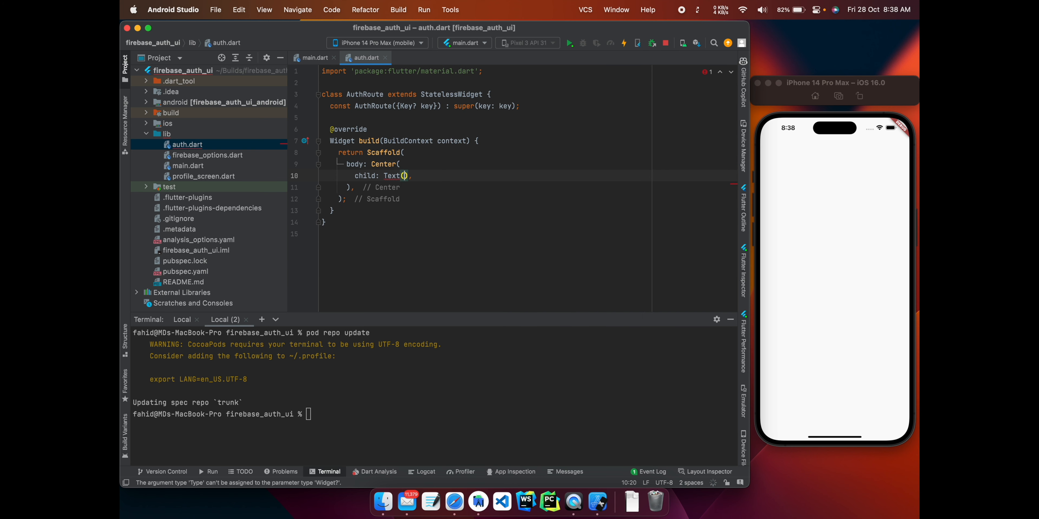
pyautogui.write('"Test"')
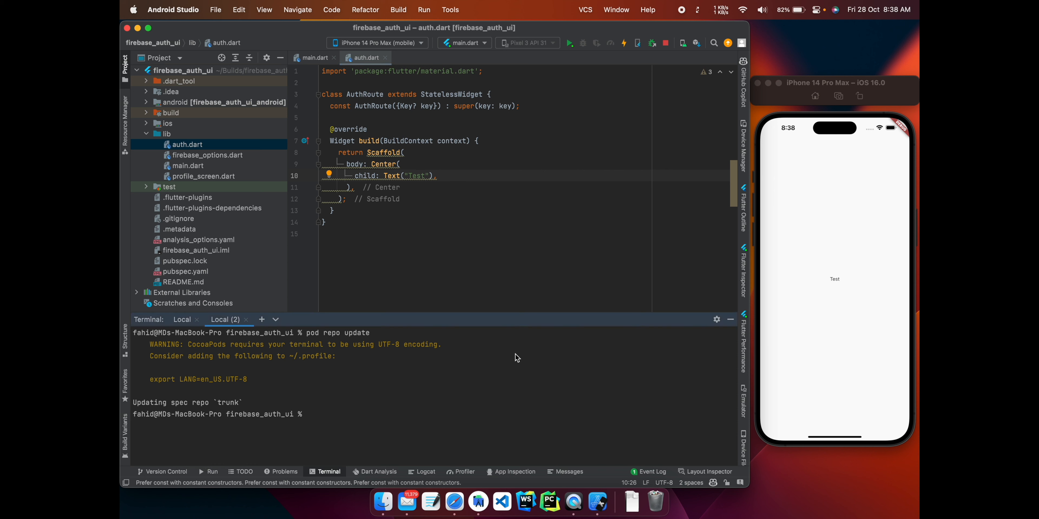
pyautogui.moveTo(303, 402)
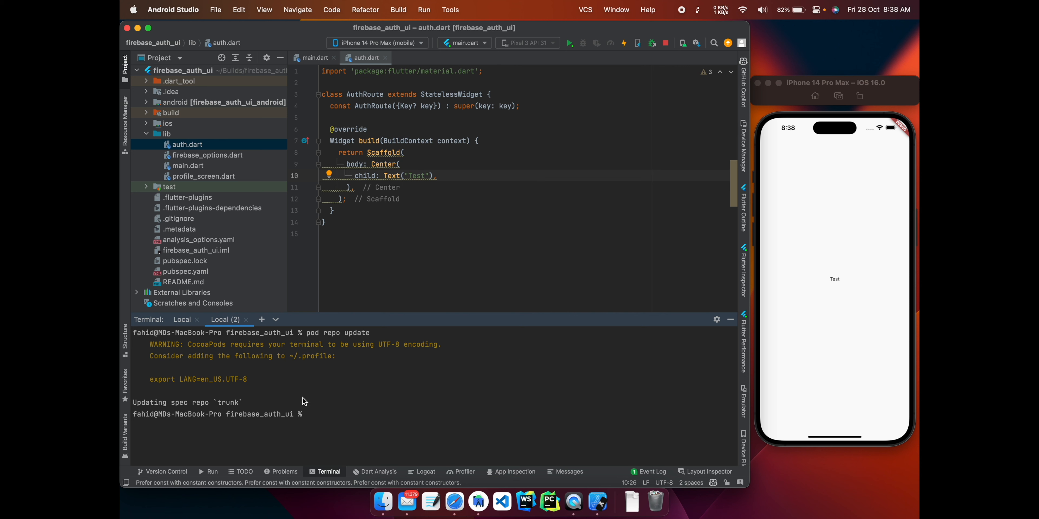